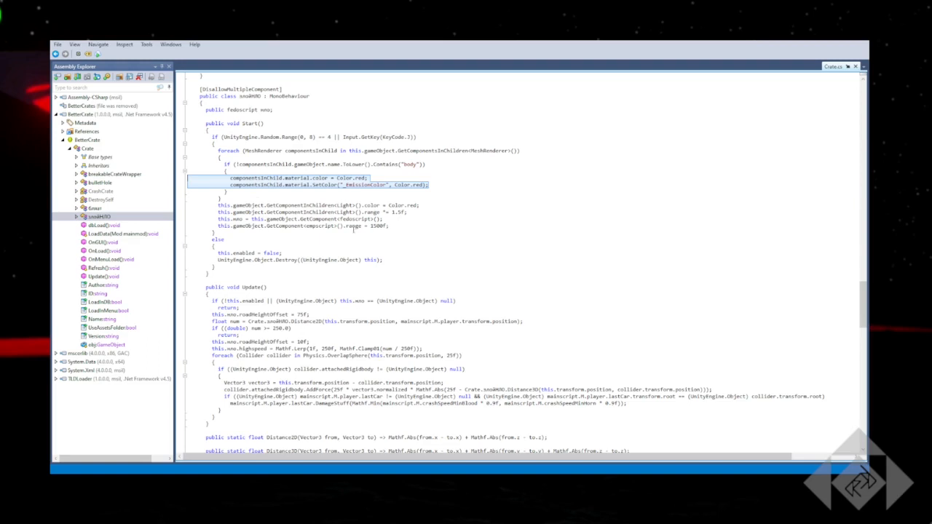
# - Select the OverlapSphere call in Update, then read down Crate.cs to the bulletHole class
pyautogui.click(357, 219)
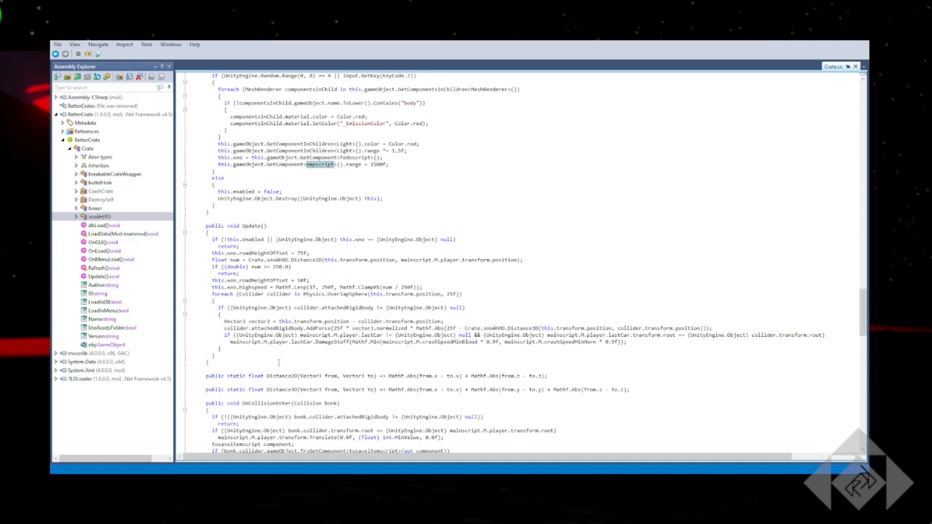
pyautogui.doubleClick(347, 294)
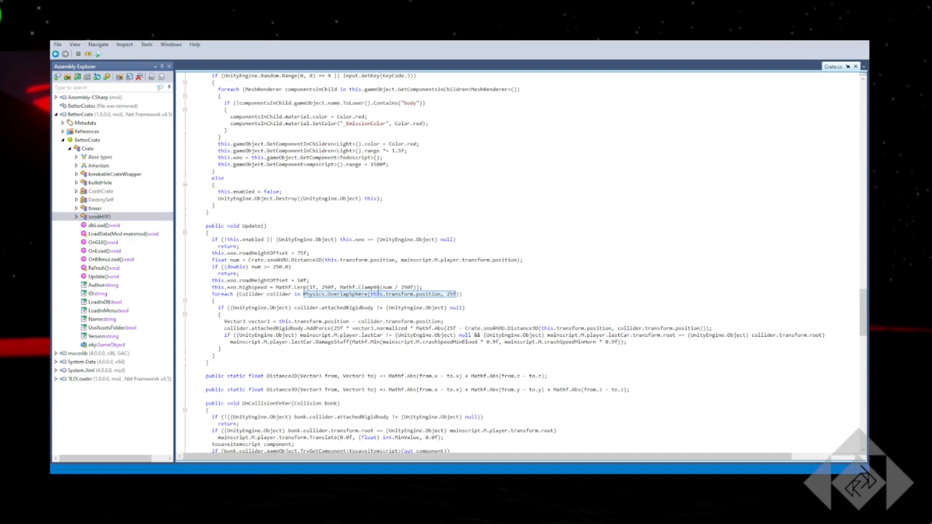
pyautogui.moveTo(401, 312)
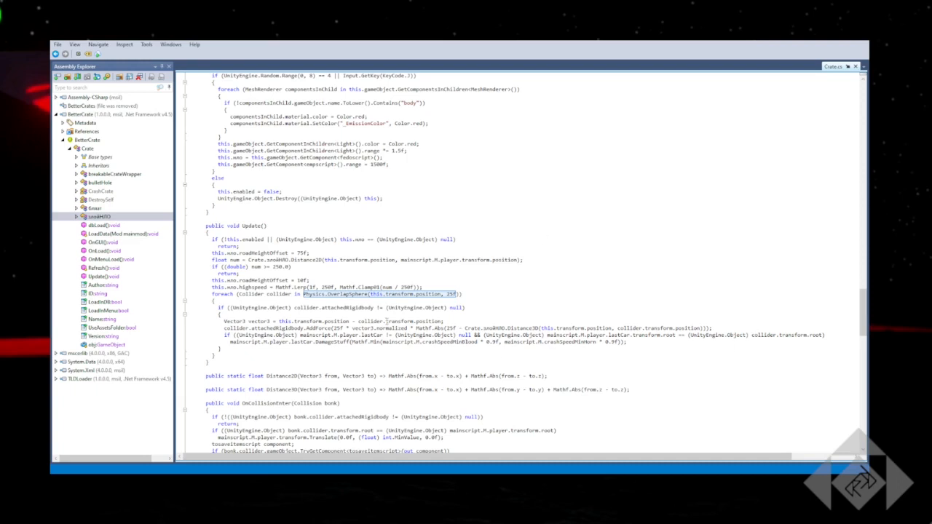
pyautogui.scroll(-3)
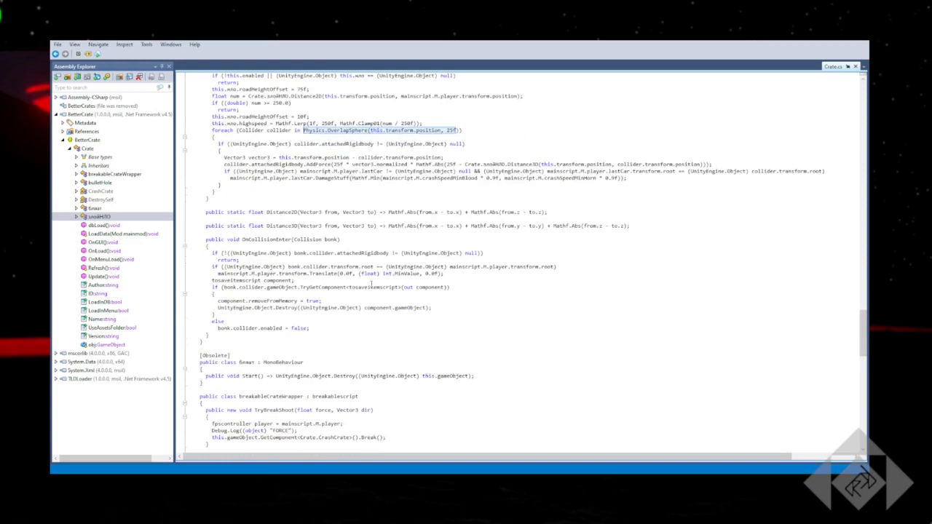
pyautogui.scroll(-3)
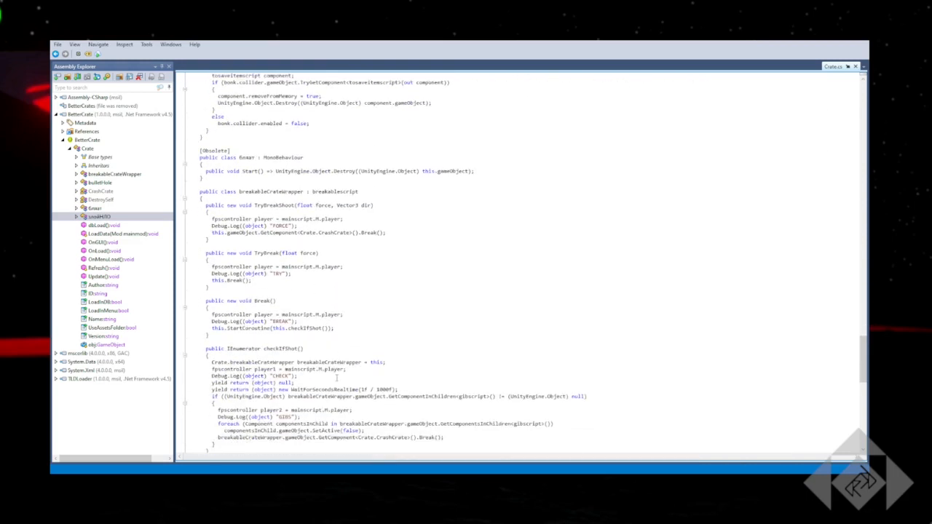
pyautogui.scroll(-3)
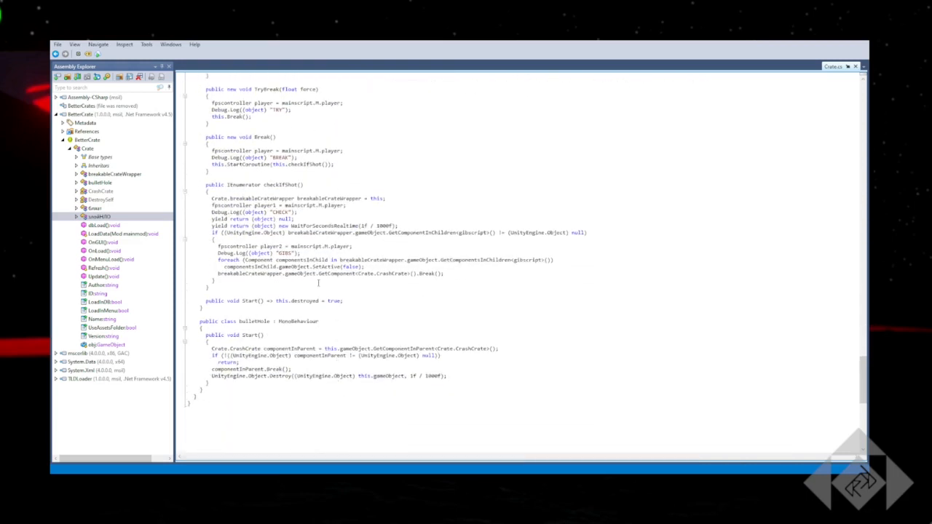
pyautogui.scroll(-3)
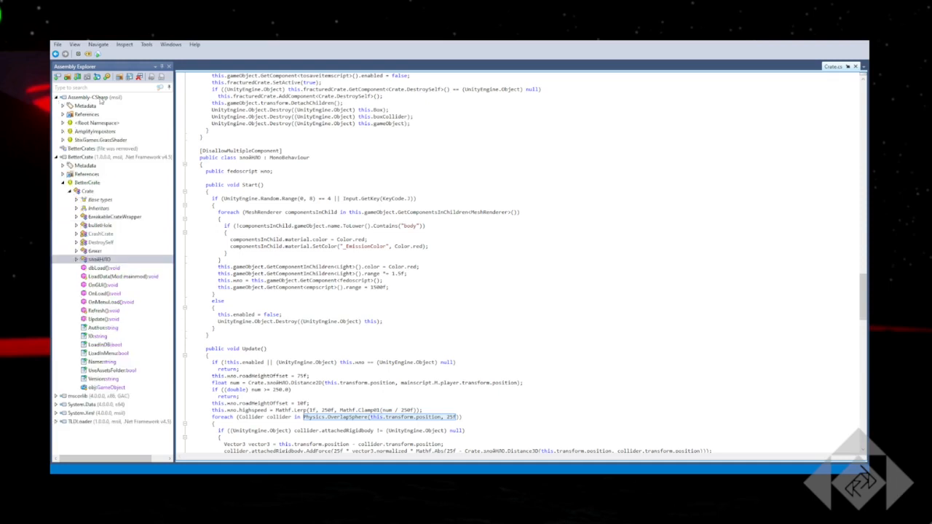
pyautogui.moveTo(101, 137)
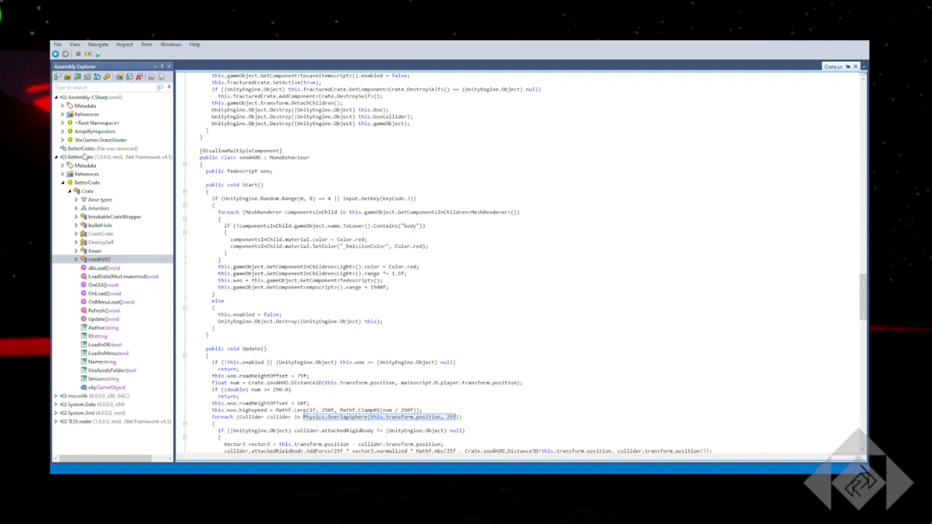
pyautogui.moveTo(85, 158)
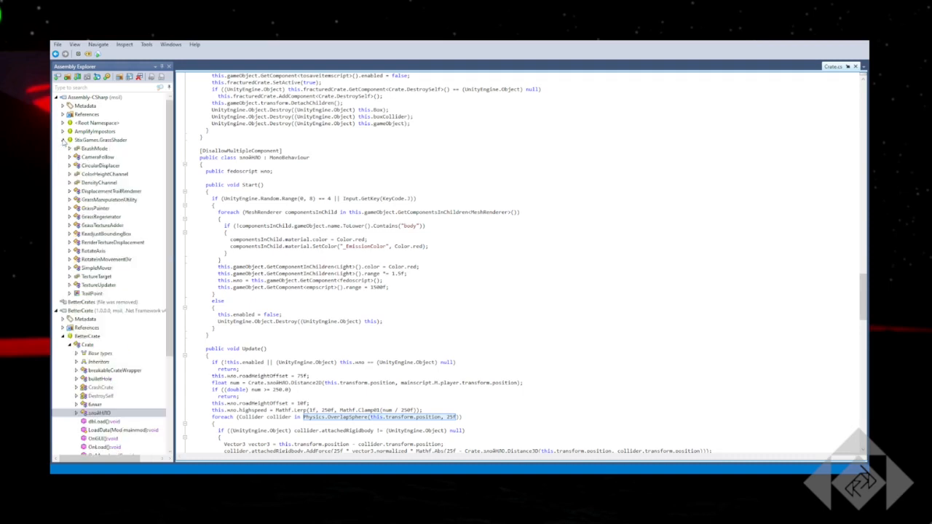
# - Expand Assembly-CSharp's Root Namespace and scroll through the game's script classes
pyautogui.click(62, 131)
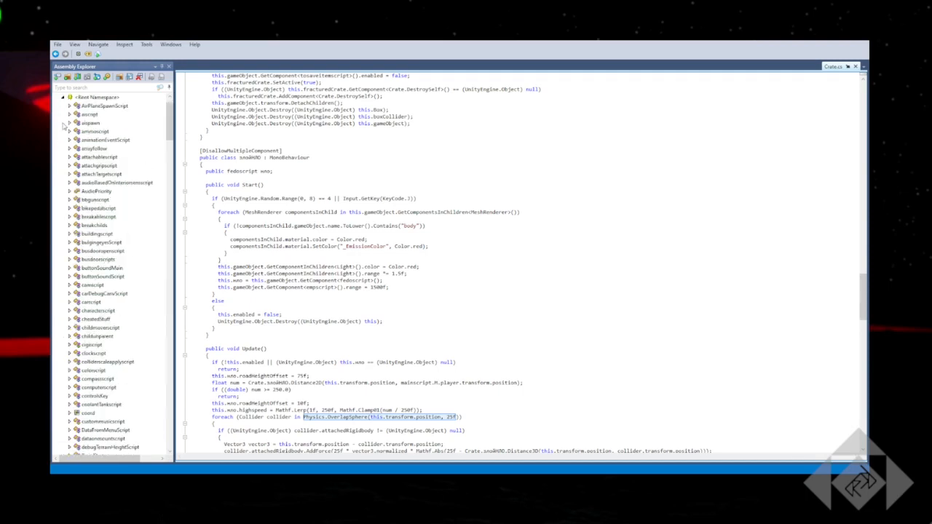
pyautogui.scroll(-3)
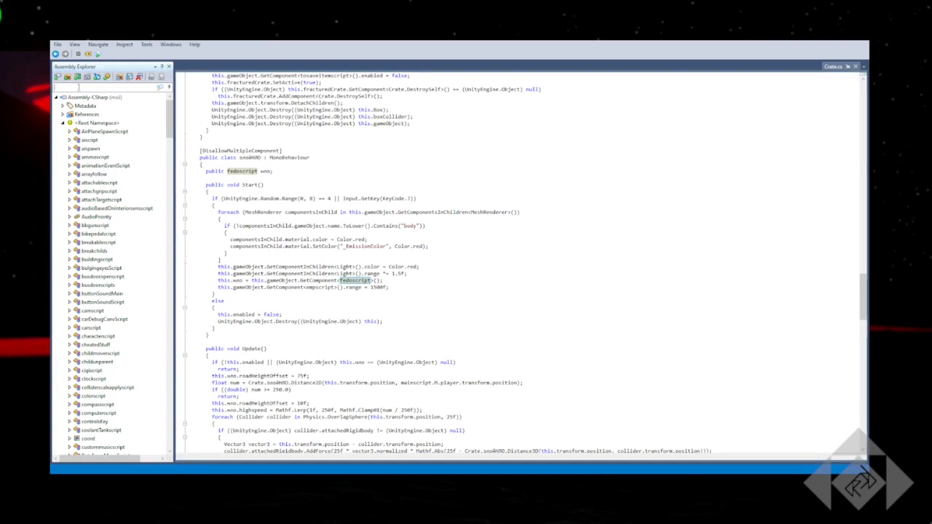
# - Search for fedoscript and read its Update, Go, AIInput and PlayerInput methods
pyautogui.write('fedoscript')
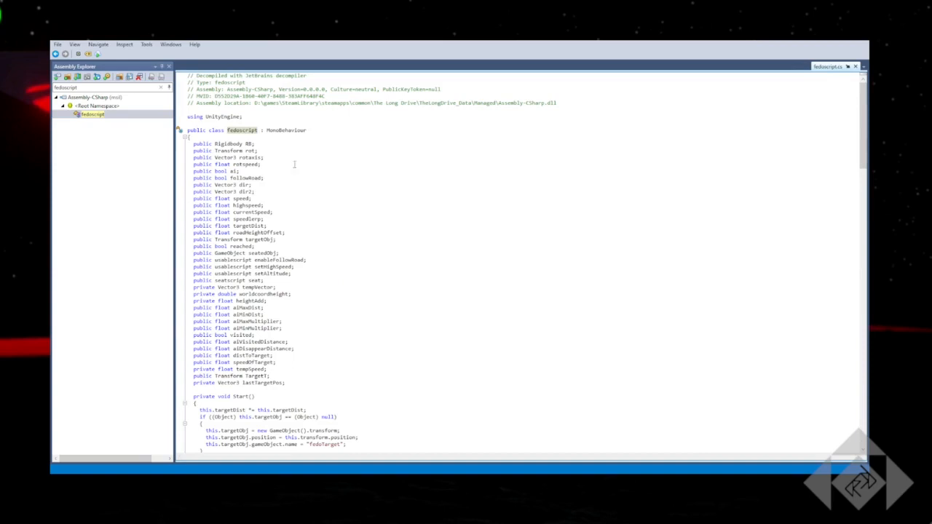
pyautogui.scroll(-3)
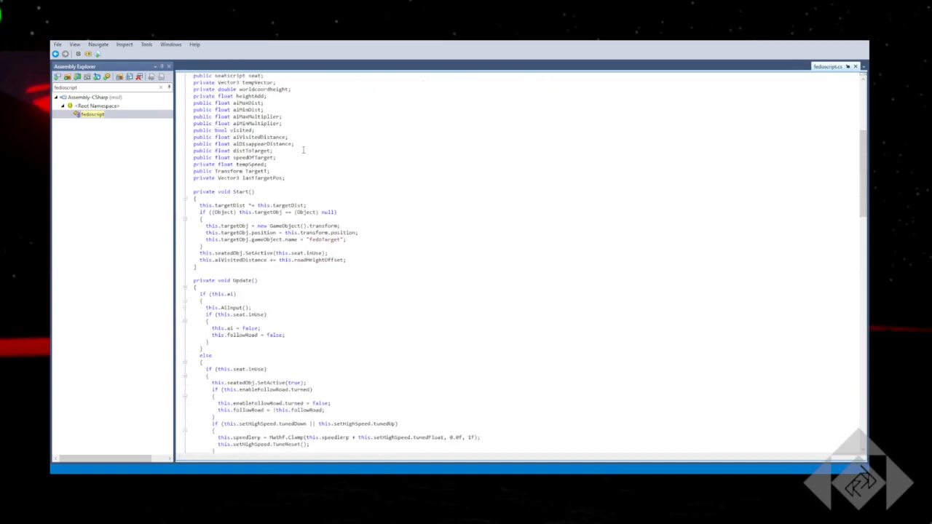
pyautogui.scroll(-3)
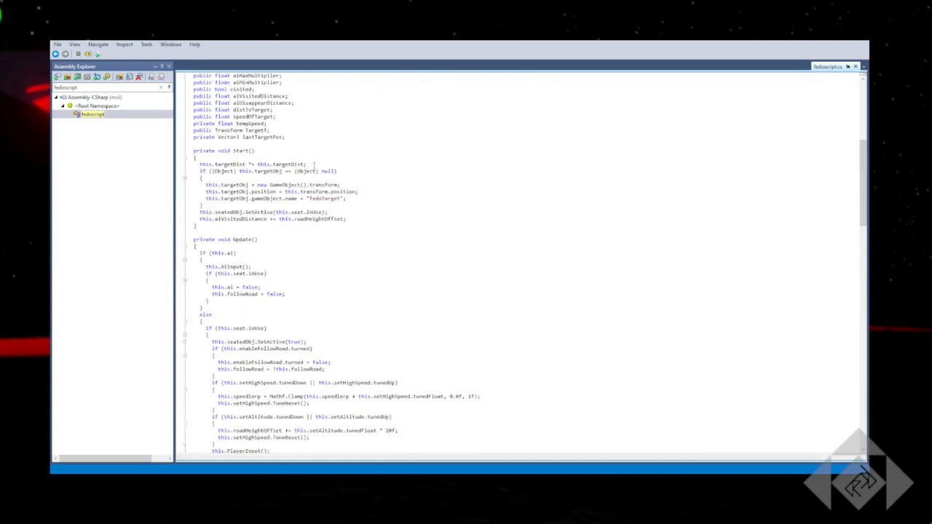
pyautogui.scroll(-3)
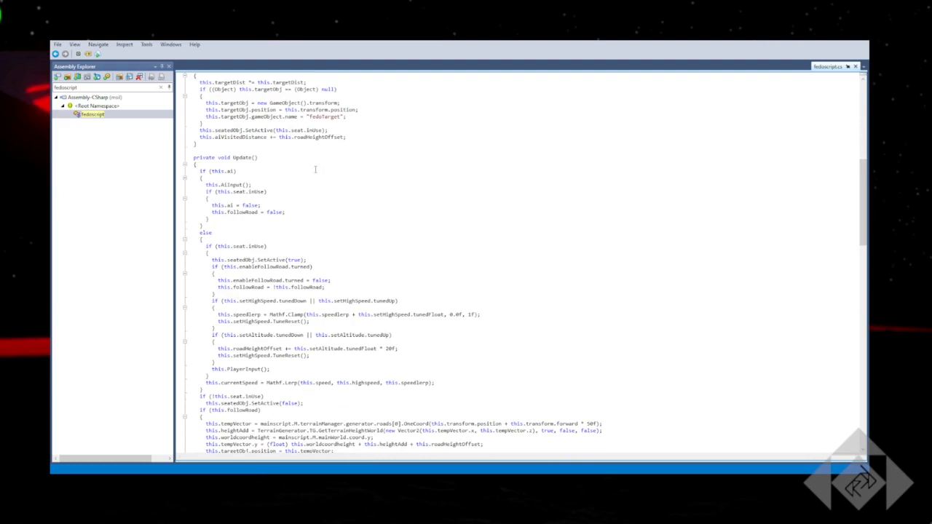
pyautogui.scroll(-3)
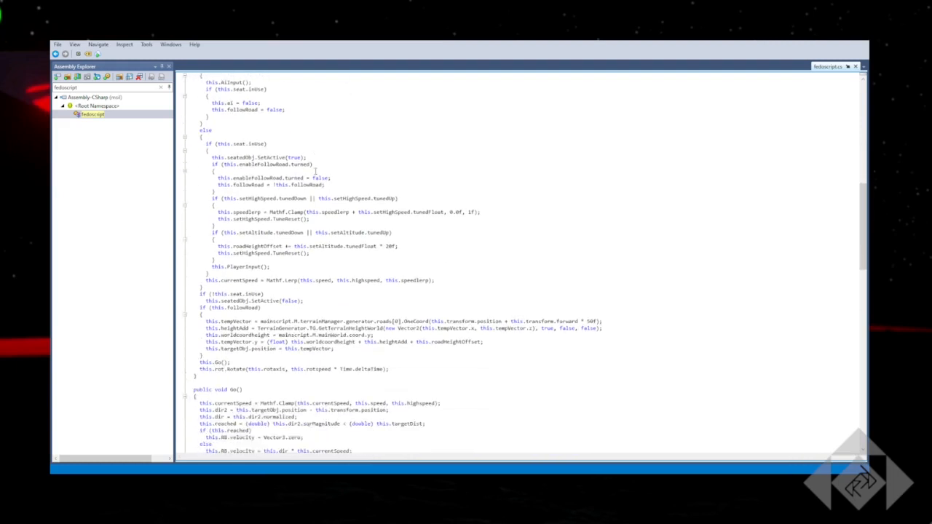
pyautogui.scroll(-3)
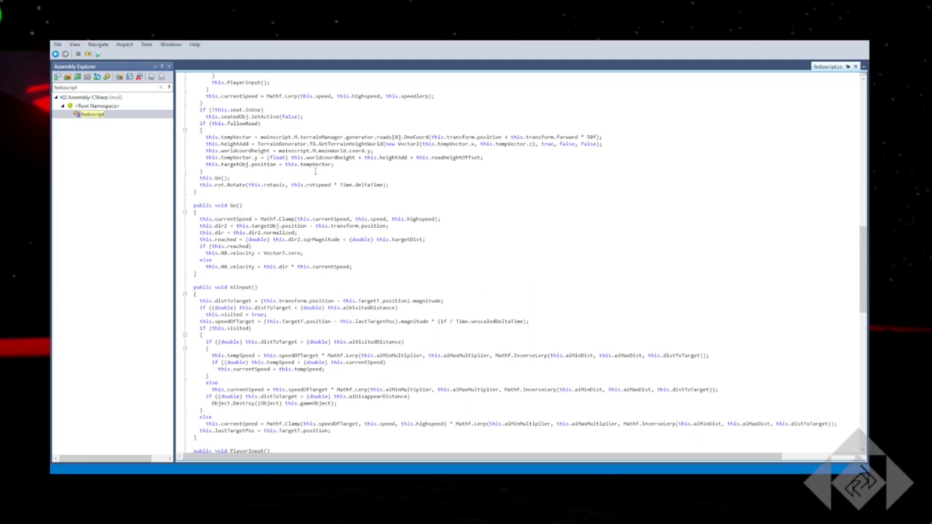
pyautogui.scroll(-3)
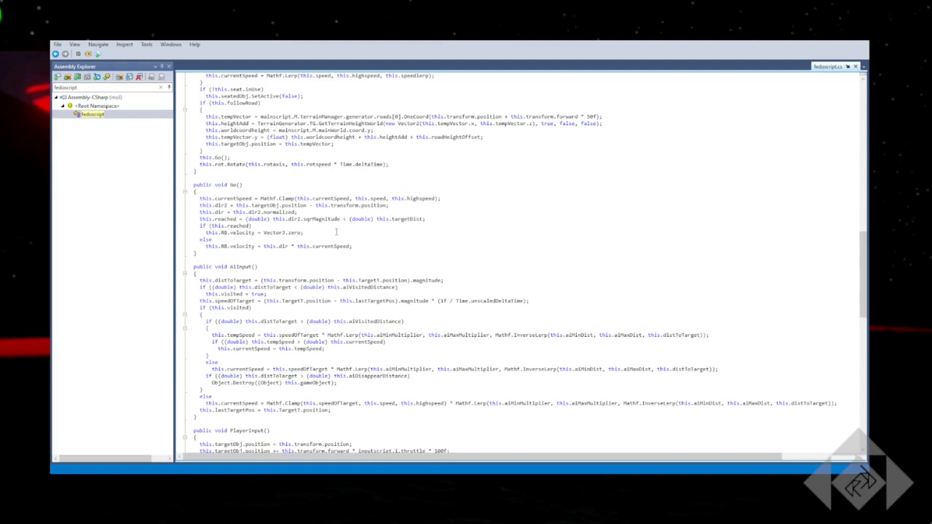
pyautogui.scroll(-3)
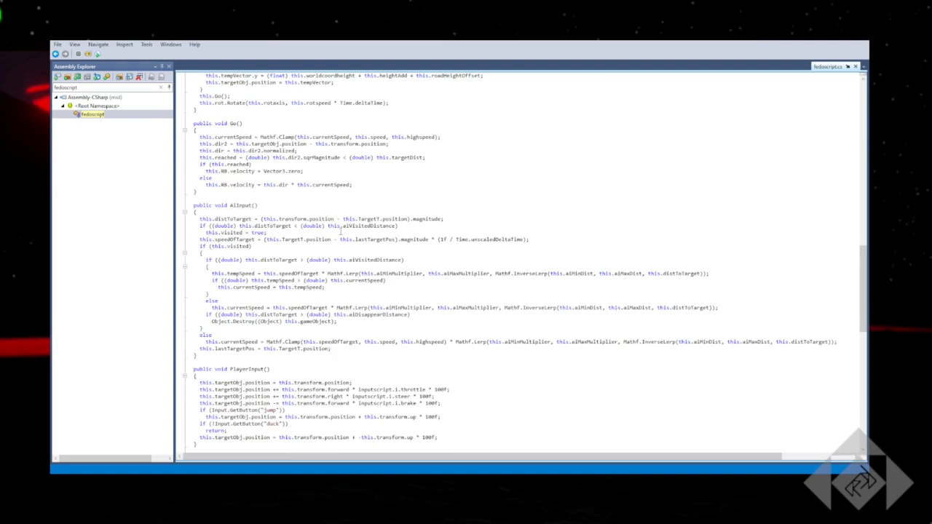
pyautogui.scroll(-3)
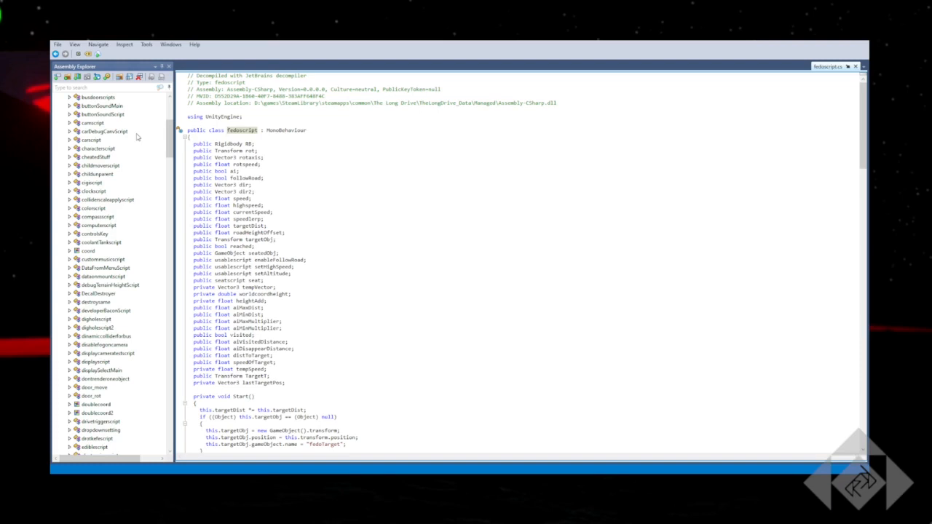
# - Scroll the Assembly Explorer down to BetterCrate's Crate namespace
pyautogui.scroll(-3)
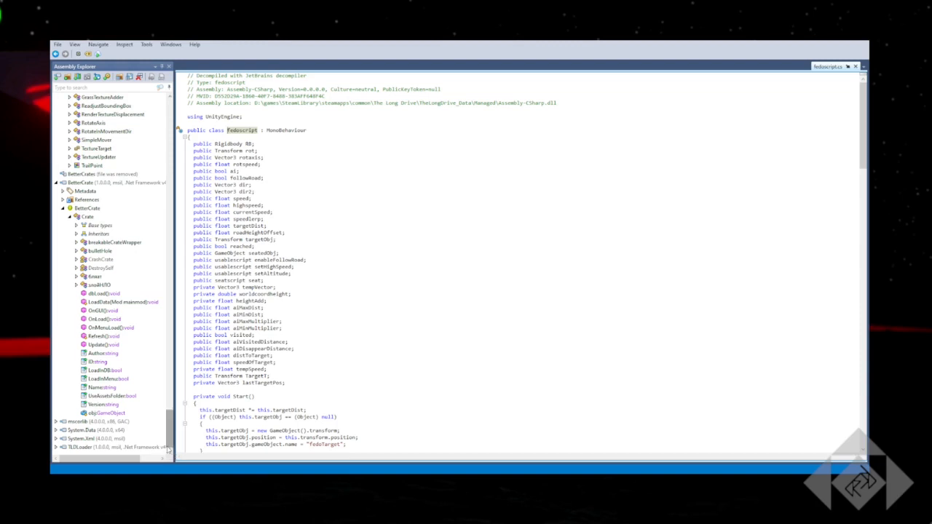
# - Open the mod's UFO class in Crate.cs and read its Start and Update methods
pyautogui.click(98, 285)
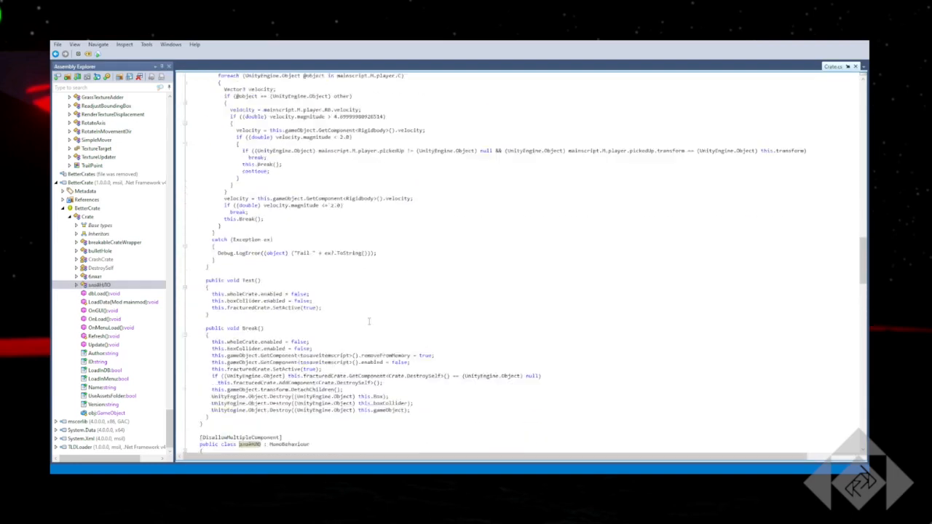
pyautogui.scroll(-3)
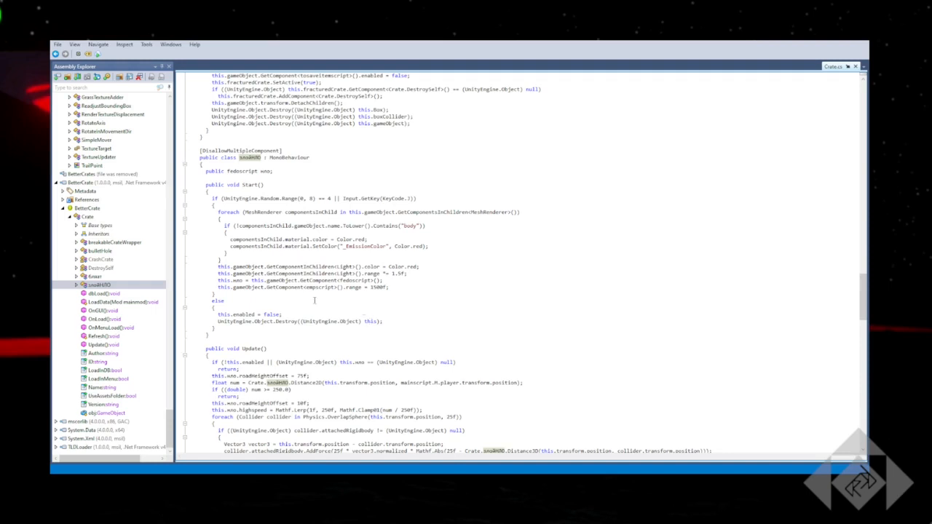
pyautogui.scroll(-3)
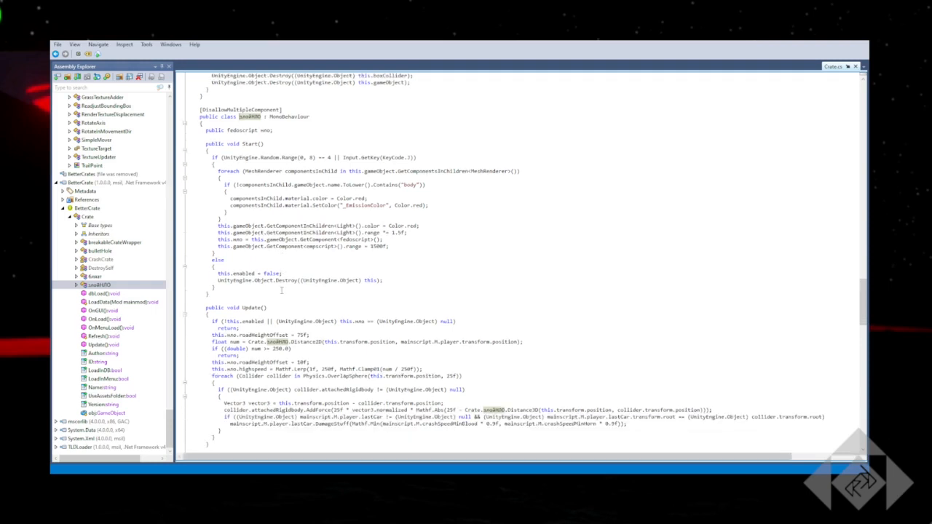